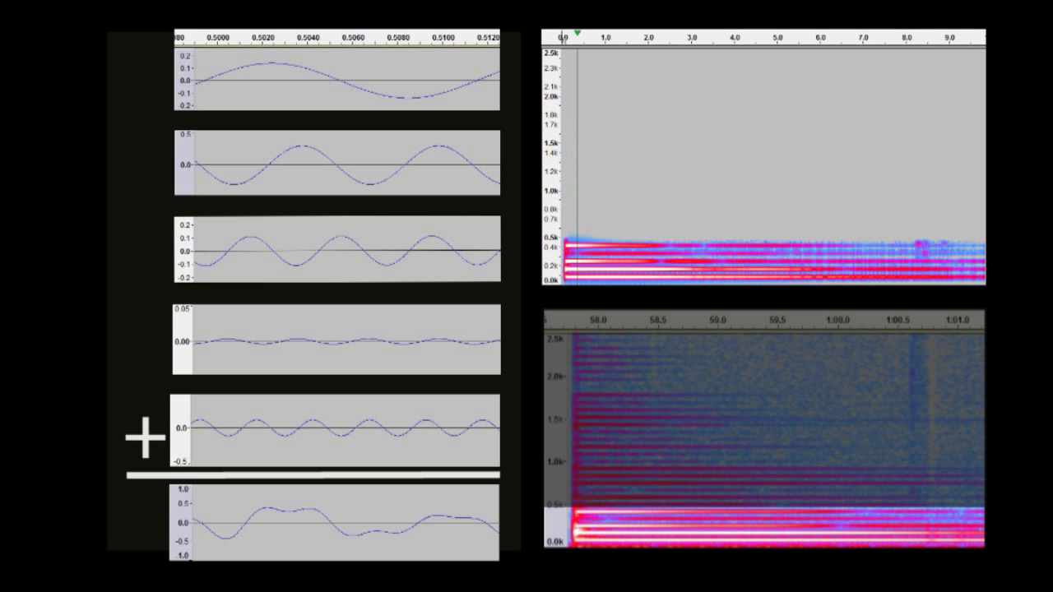
{"action": "left_click", "coordinate": [663, 37]}
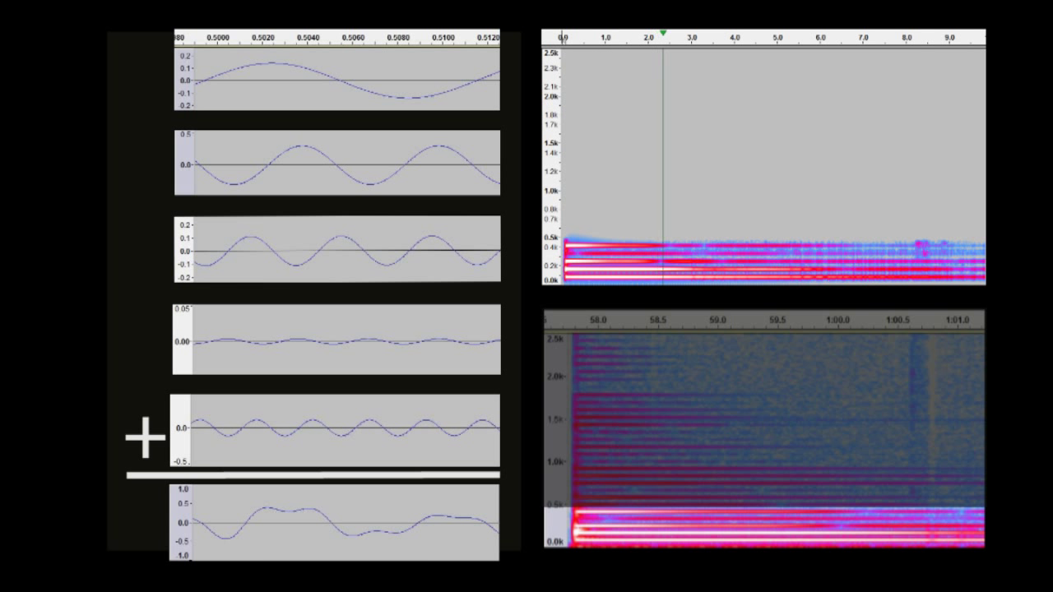